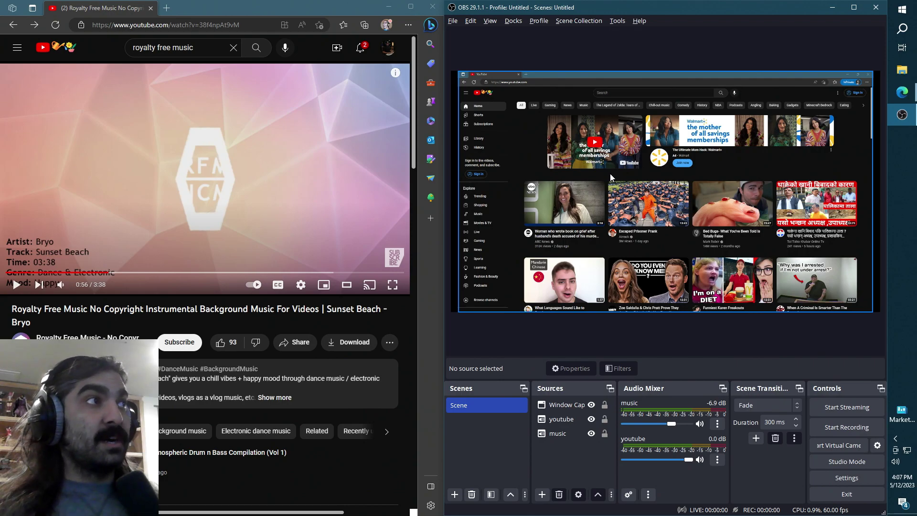
# Step: Select the youtube and music sources, then bring up the OBS Settings window
pyautogui.click(561, 419)
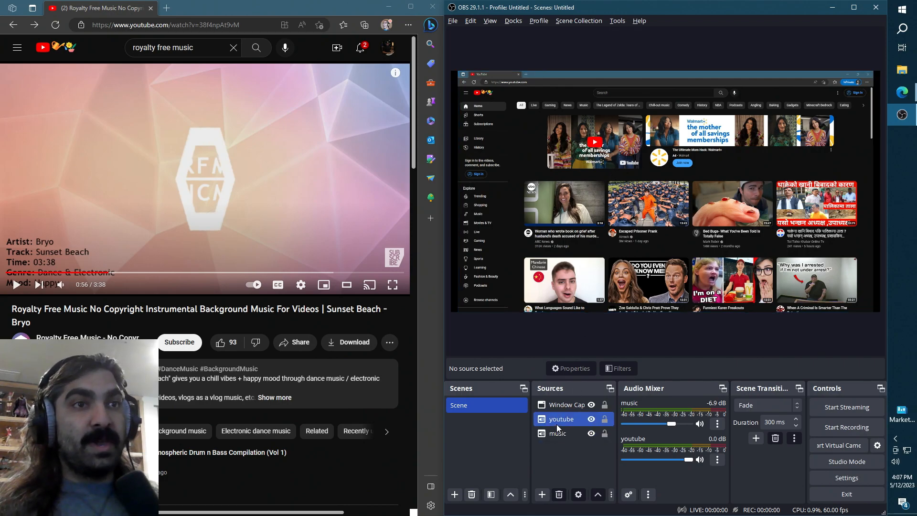
pyautogui.click(561, 419)
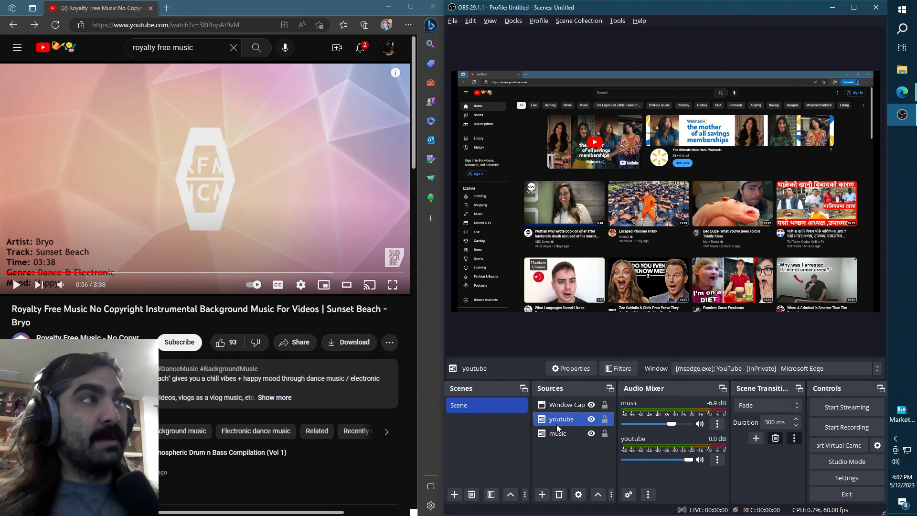
pyautogui.click(558, 433)
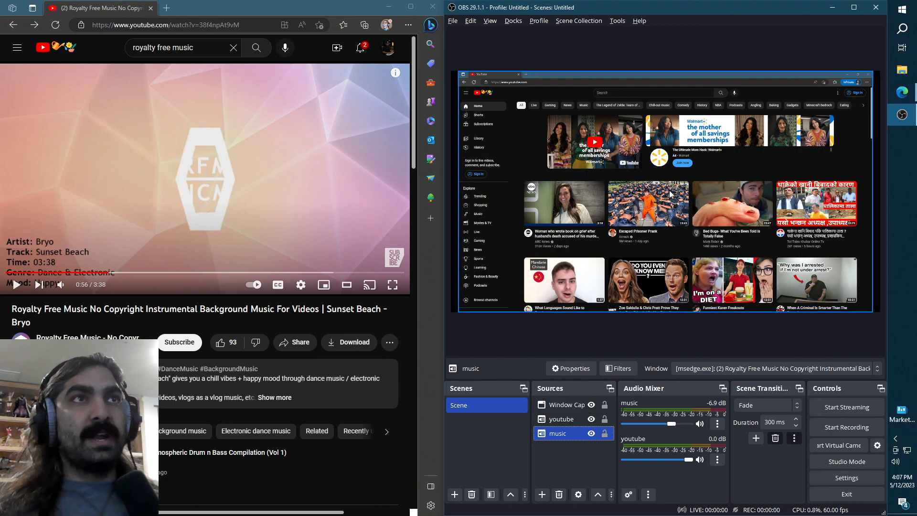
pyautogui.moveTo(814, 460)
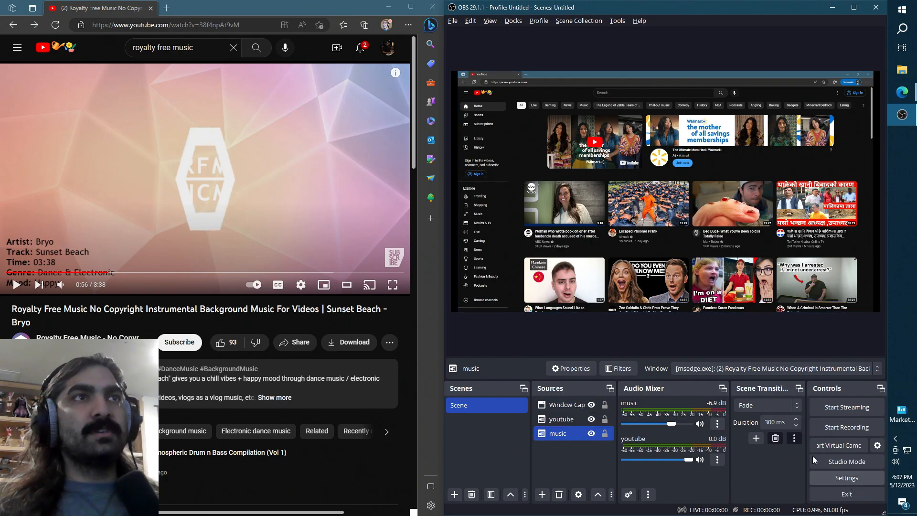
pyautogui.click(846, 478)
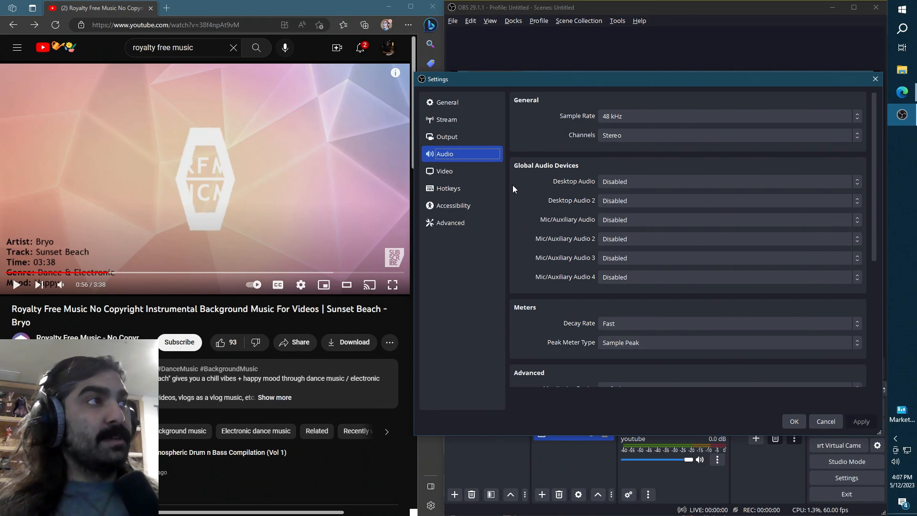
pyautogui.moveTo(446, 122)
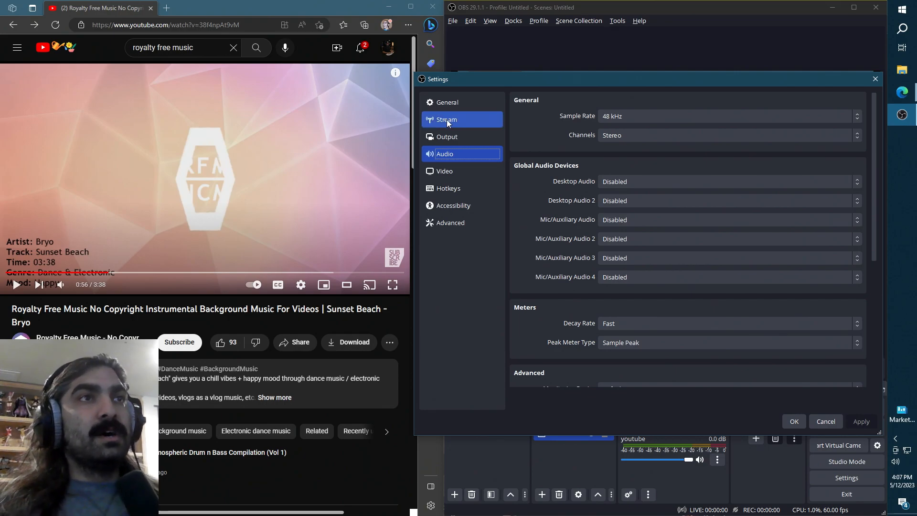
# Step: In Output settings toggle the mode Simple then back to Advanced and confirm with OK
pyautogui.click(447, 136)
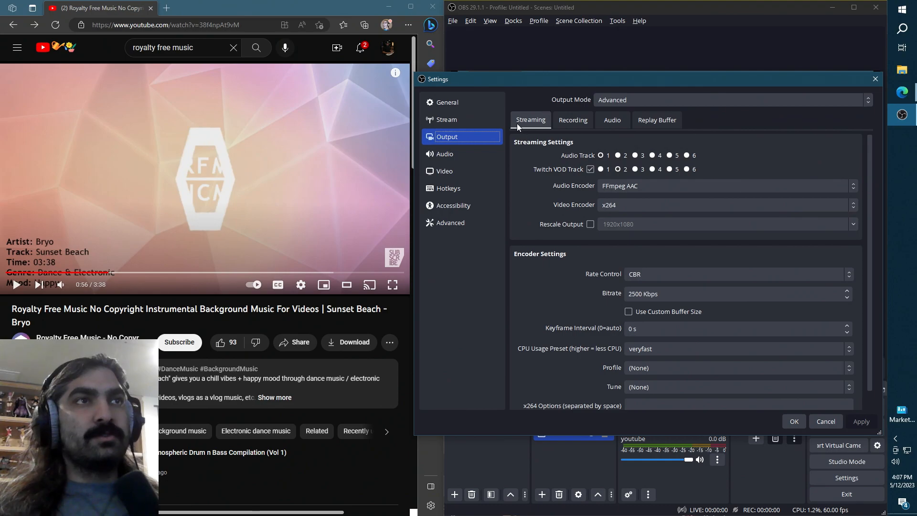
pyautogui.click(731, 100)
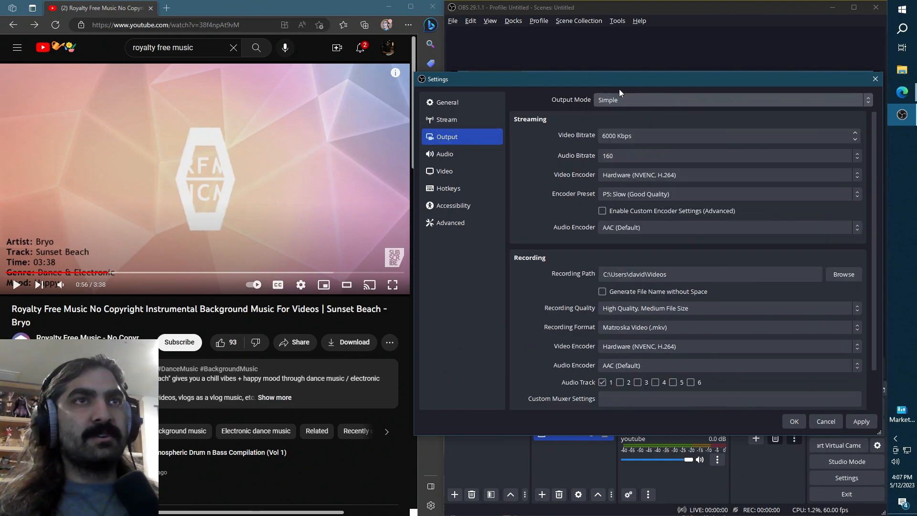
pyautogui.click(727, 100)
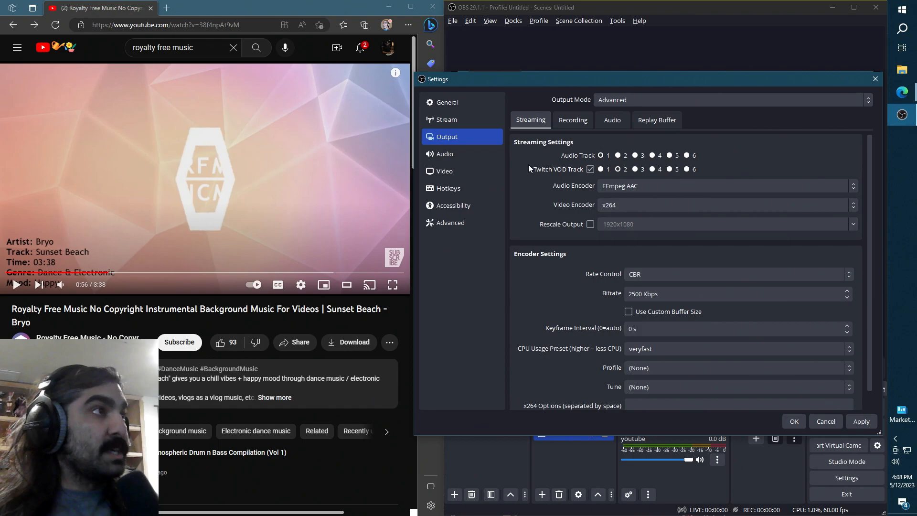
pyautogui.click(825, 421)
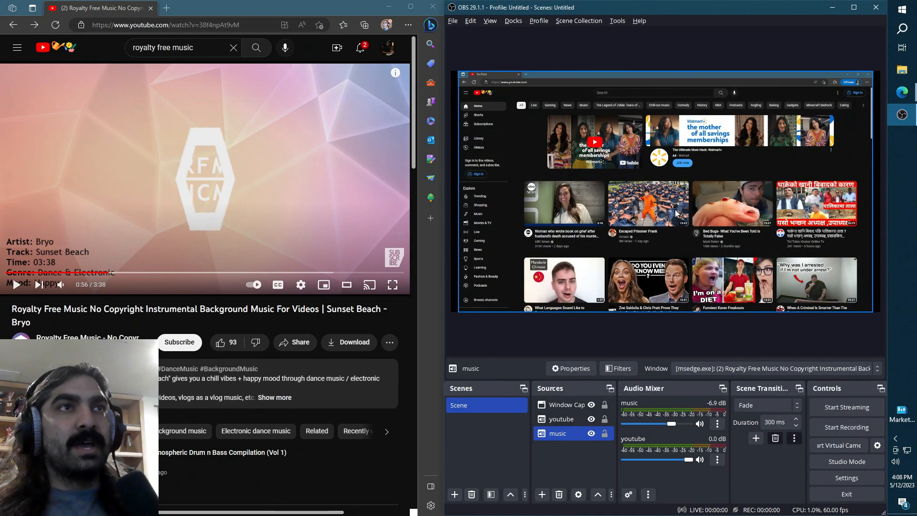
# Step: Reach Advanced Audio Properties via the Edit menu after glancing at File
pyautogui.click(452, 21)
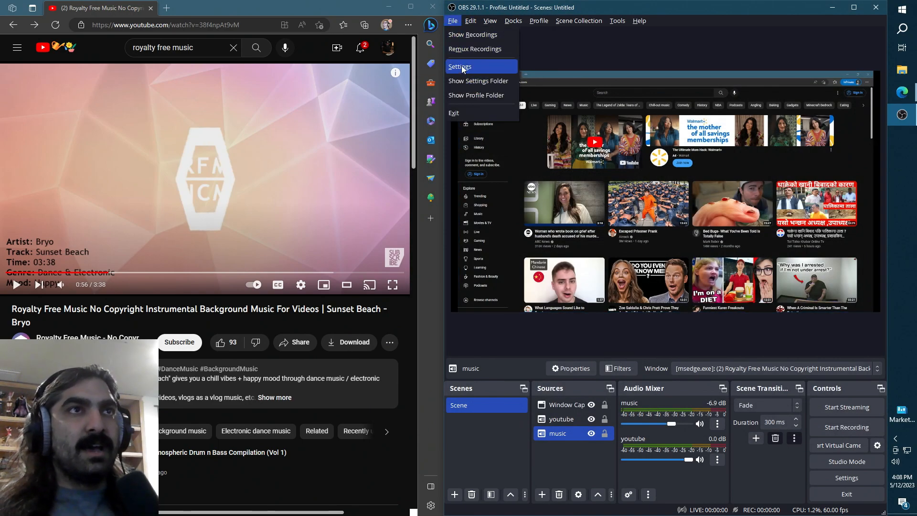
pyautogui.click(469, 21)
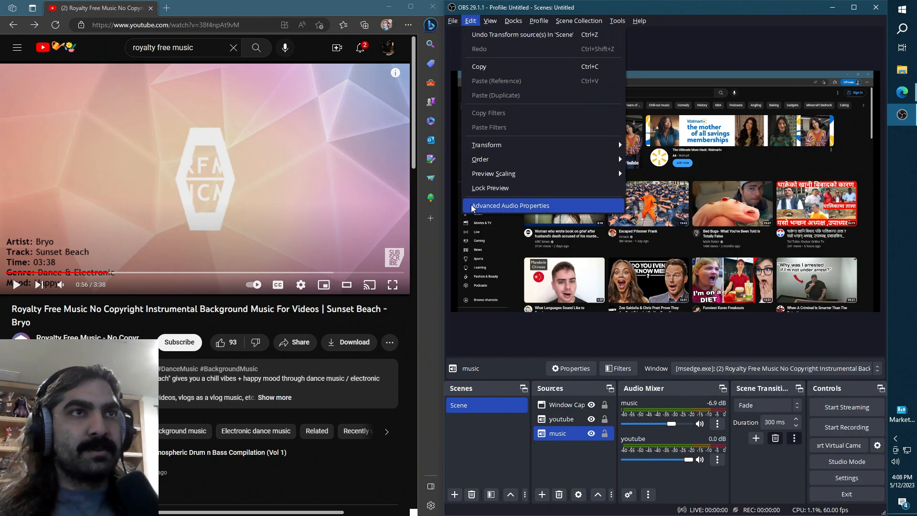
pyautogui.click(510, 206)
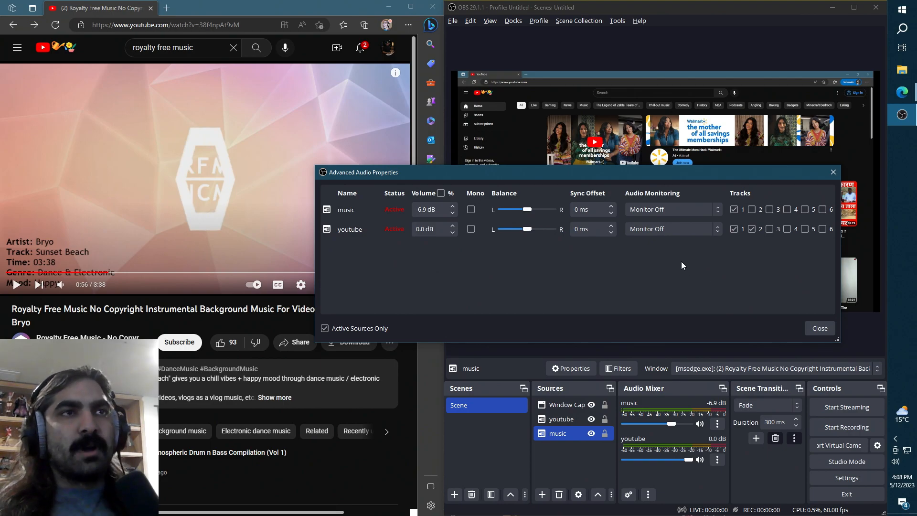
# Step: Untick Track 2 for the music source, leaving youtube on tracks 1 and 2
pyautogui.click(752, 229)
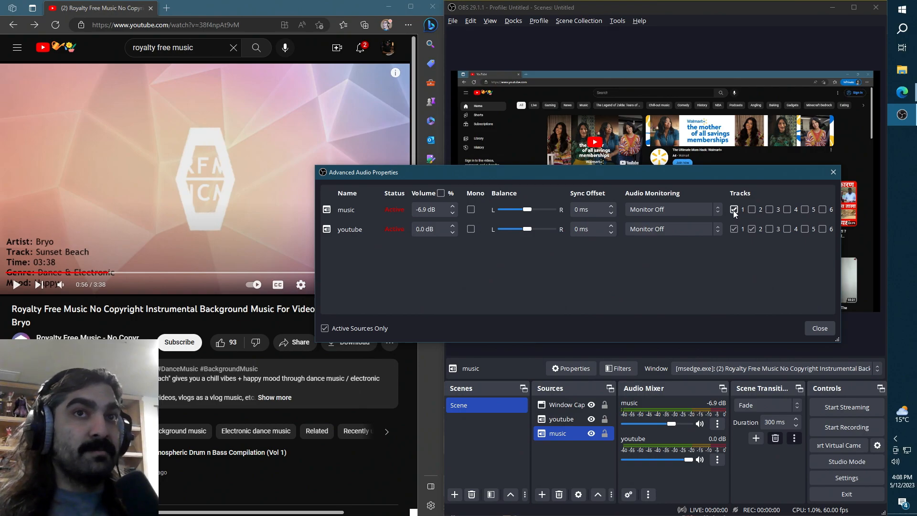
pyautogui.click(751, 209)
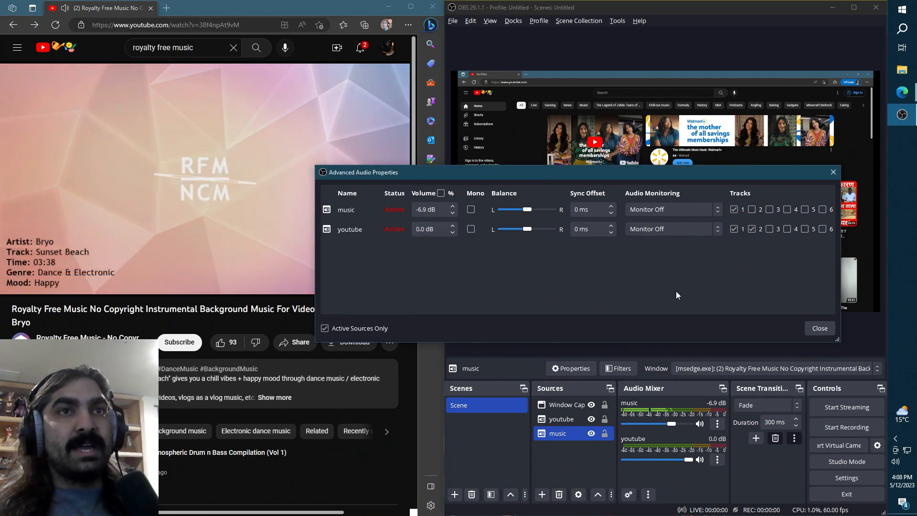
pyautogui.click(734, 209)
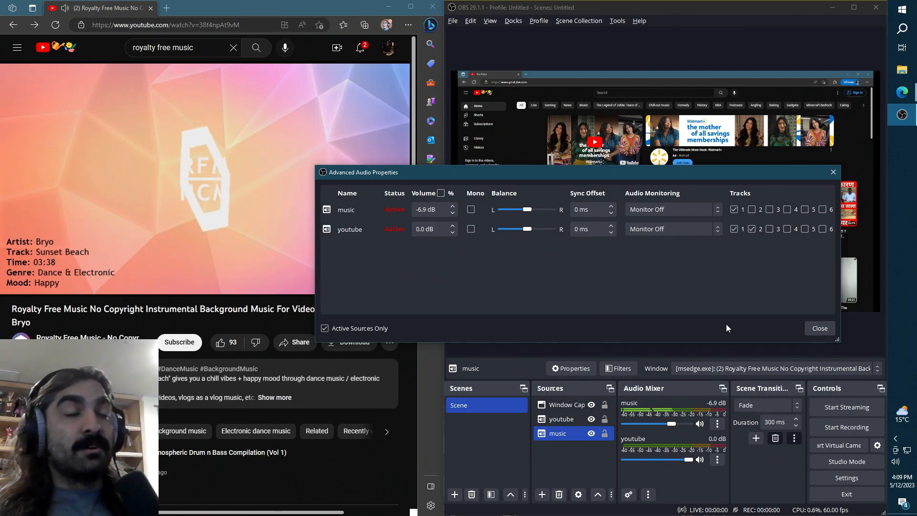
pyautogui.moveTo(743, 303)
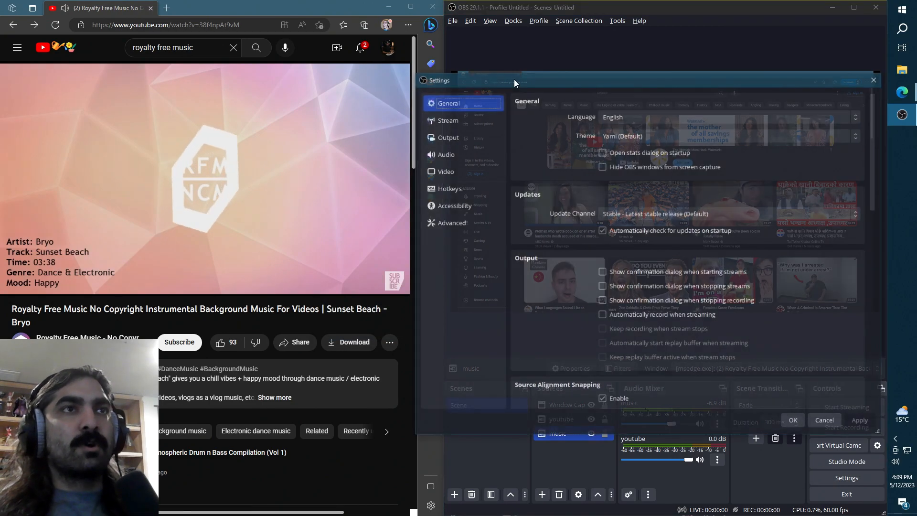
# Step: Show the Recording tab of the Output settings (Matroska, audio track 1 ticked)
pyautogui.click(447, 137)
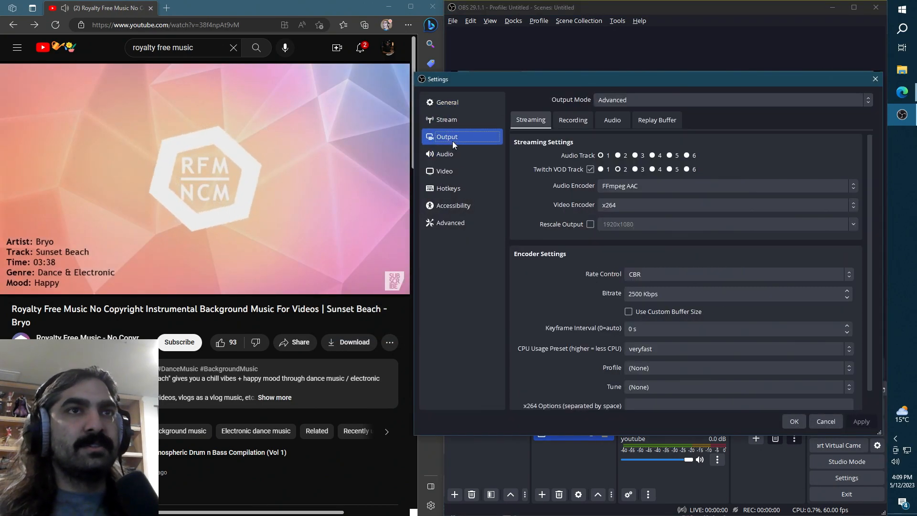
pyautogui.click(573, 119)
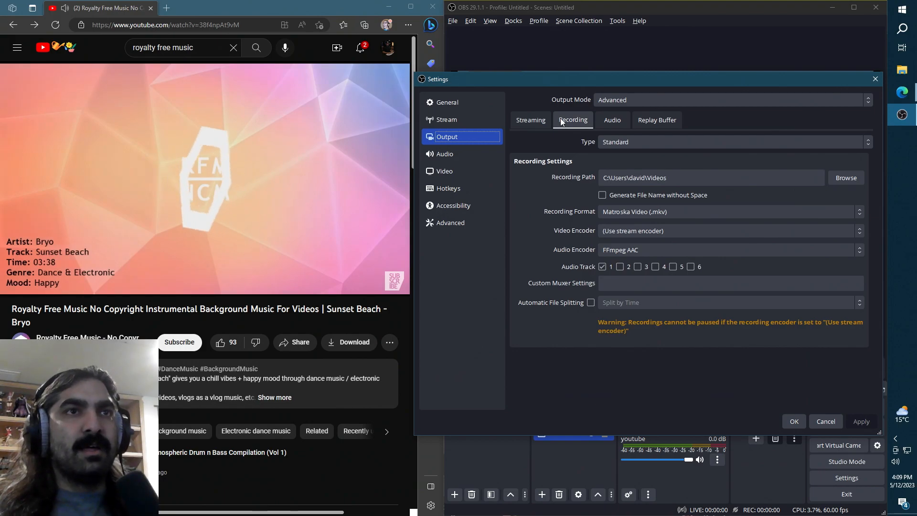